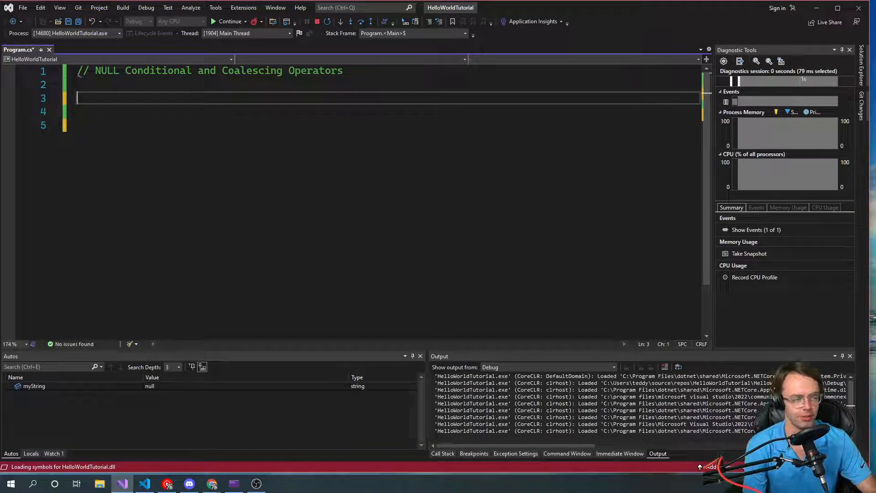
# Declare 'string myString = null;' at the top of Program.cs.
pyautogui.write('stromtg')
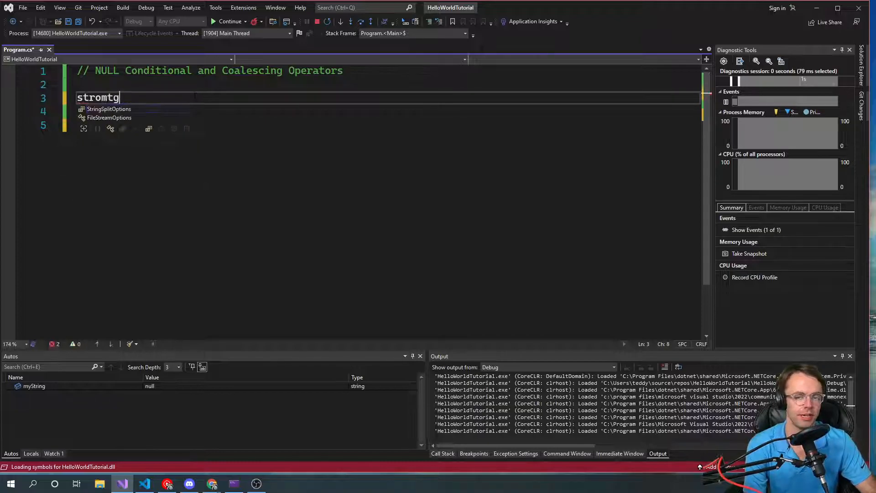
pyautogui.write('string')
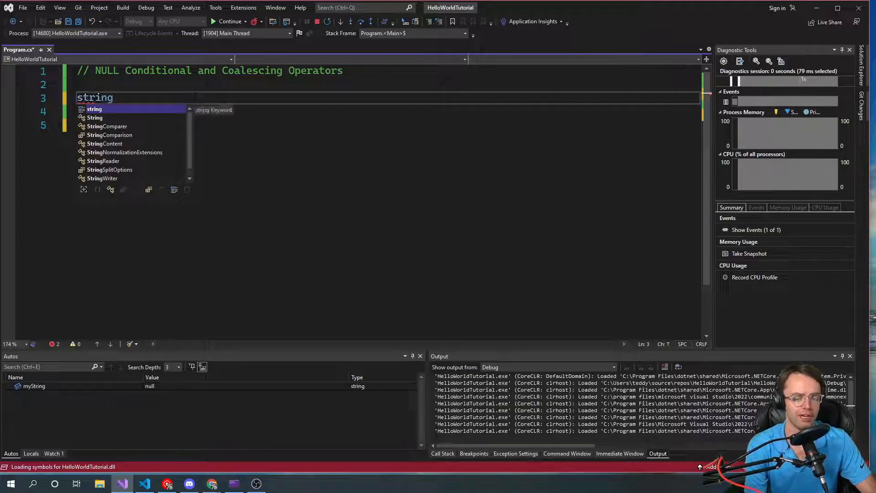
pyautogui.write('mySt')
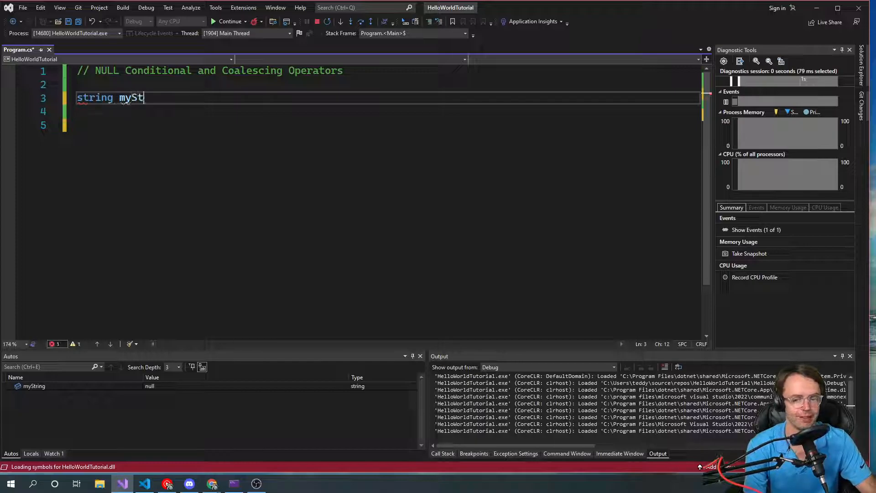
pyautogui.write('ring =')
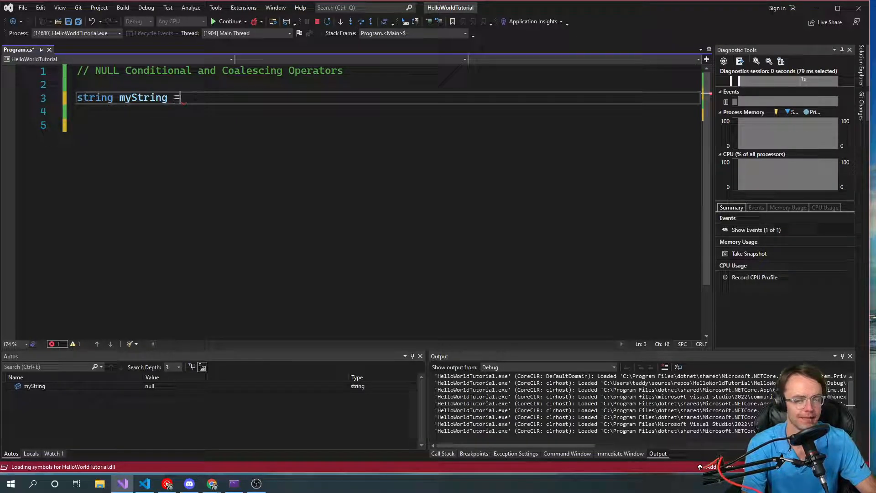
pyautogui.write('null;')
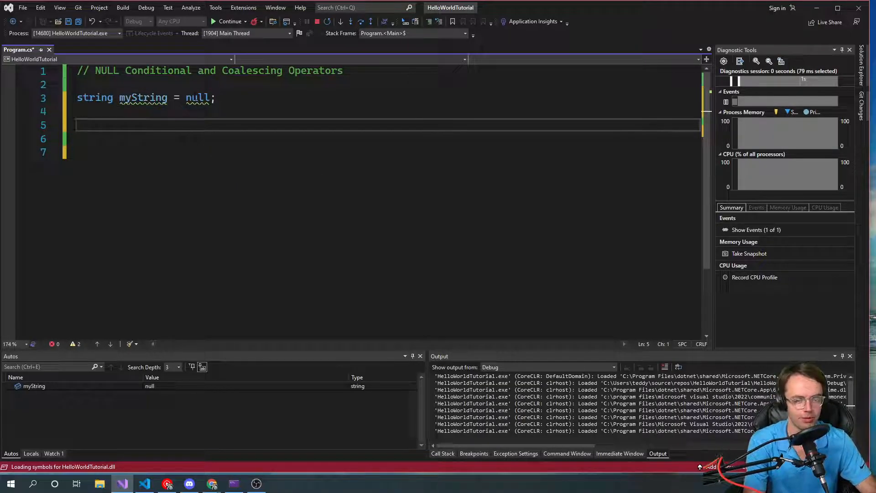
# Begin an 'if(myString == null)' check below the declaration.
pyautogui.write('if)m')
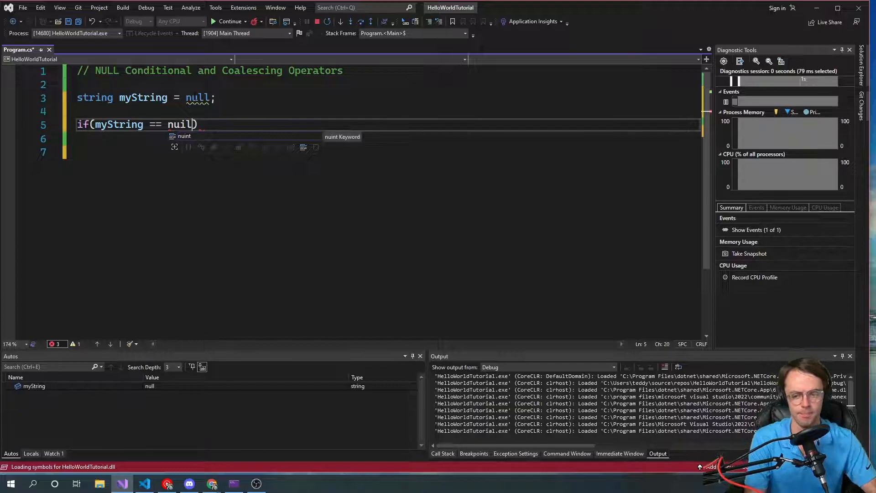
# Give the null check a braced body ready for an assignment to myString.
pyautogui.press('Enter')
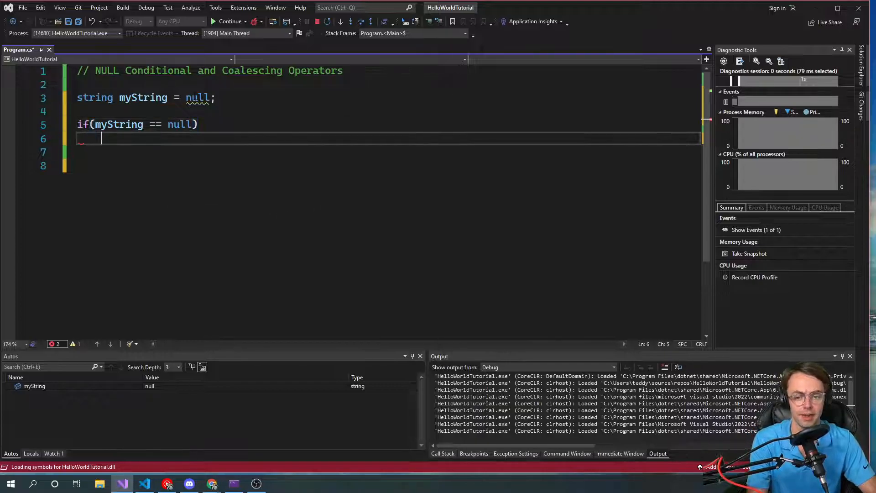
pyautogui.write('{')
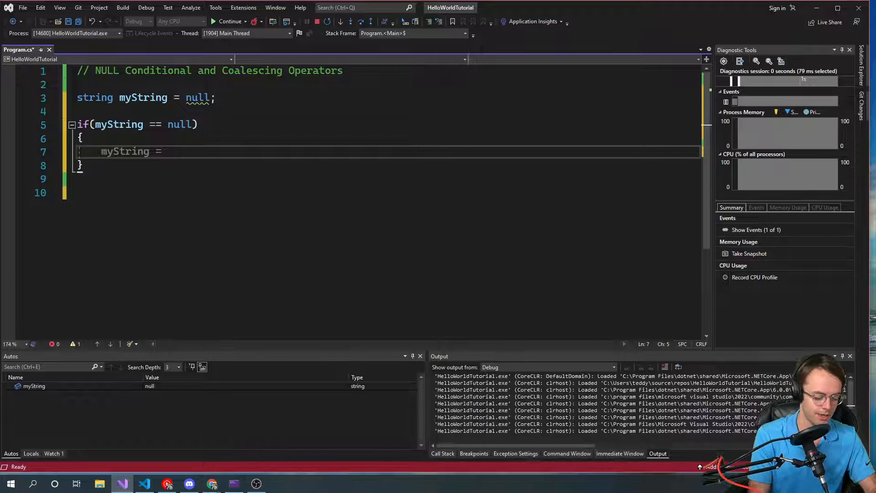
# Make the null branch print "This string is null" via Console.WriteLine.
pyautogui.write('Console.WriteLine(')
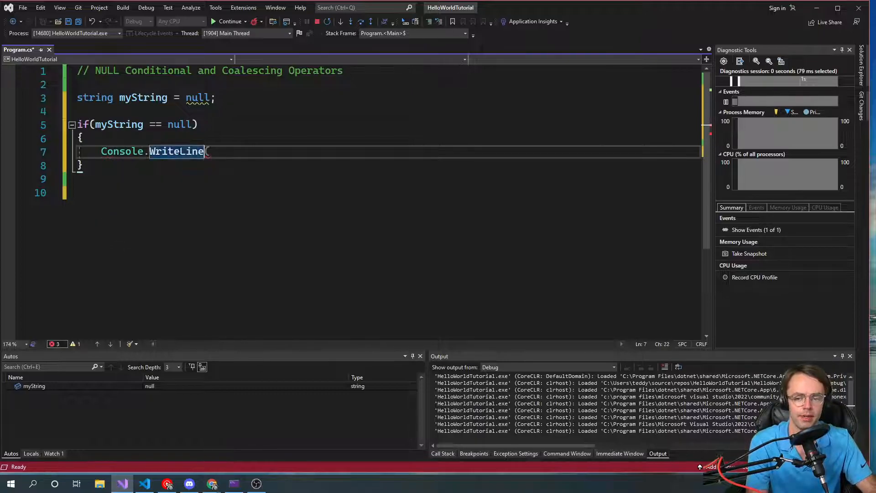
pyautogui.write('("')
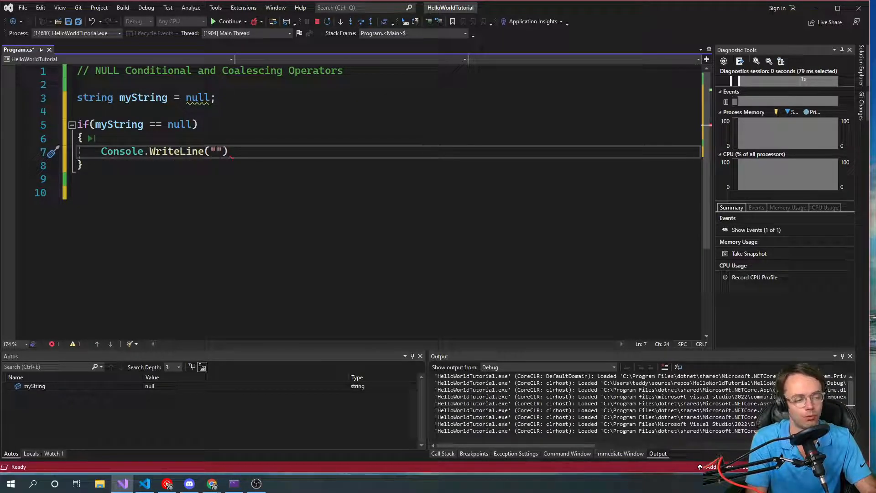
pyautogui.write('Th')
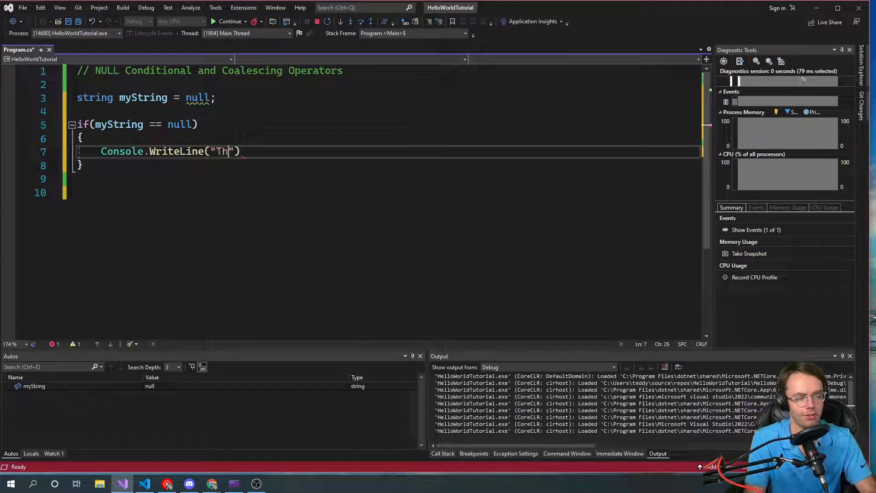
pyautogui.write('is string')
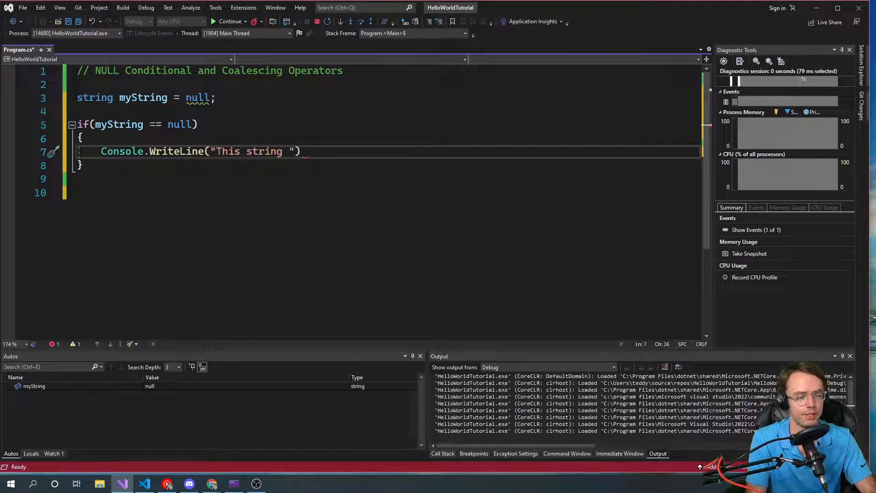
pyautogui.write('is null')
pyautogui.click(383, 178)
pyautogui.write('else')
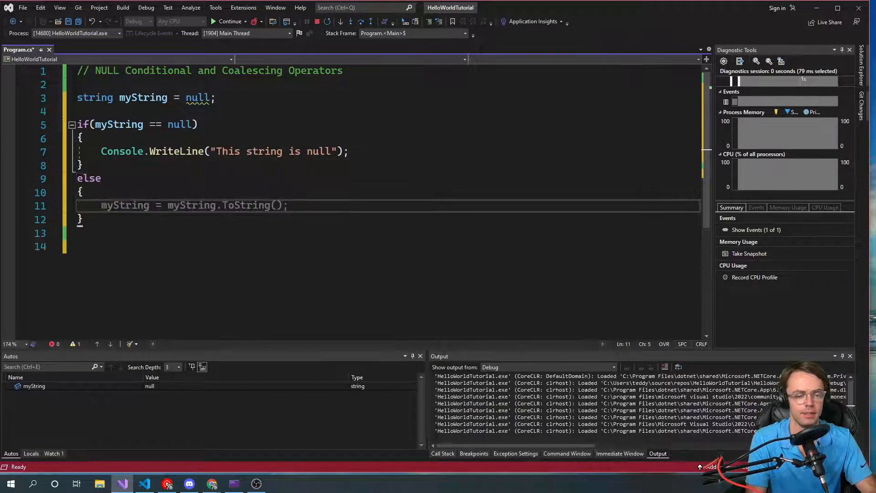
# Add an else branch that prints myString with Console.WriteLine(myString);.
pyautogui.write('Console')
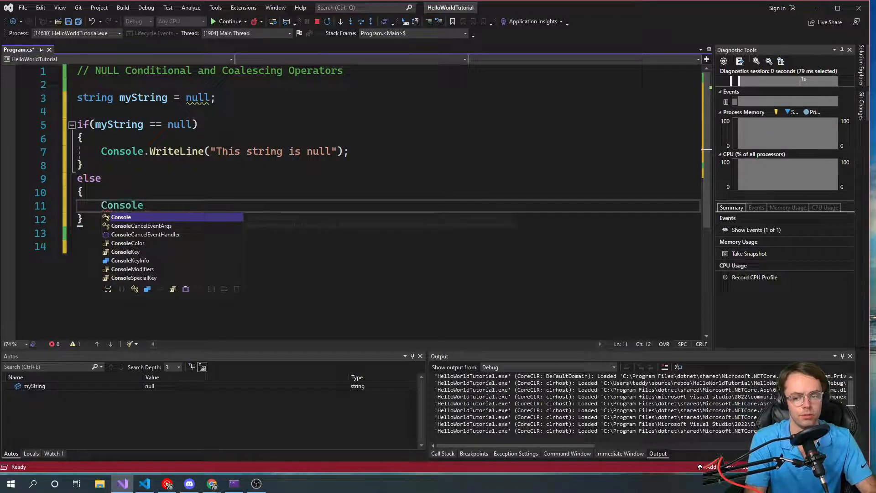
pyautogui.write('.WriteLine')
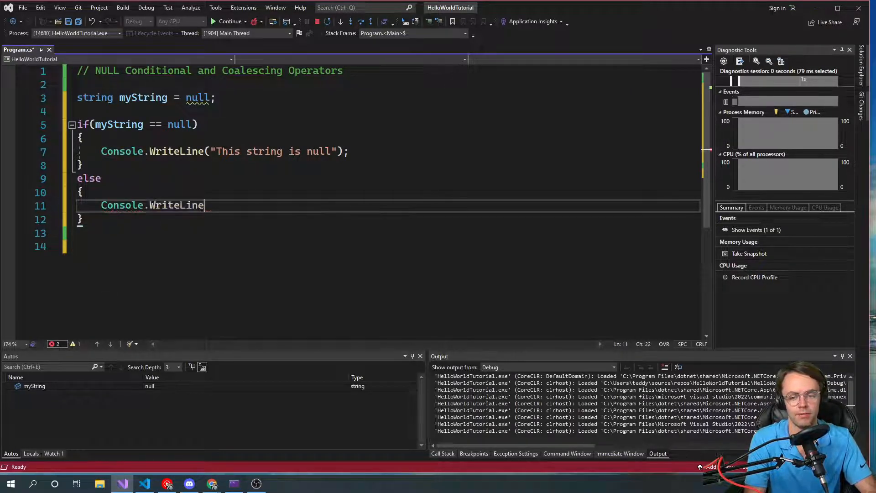
pyautogui.write('(myString);')
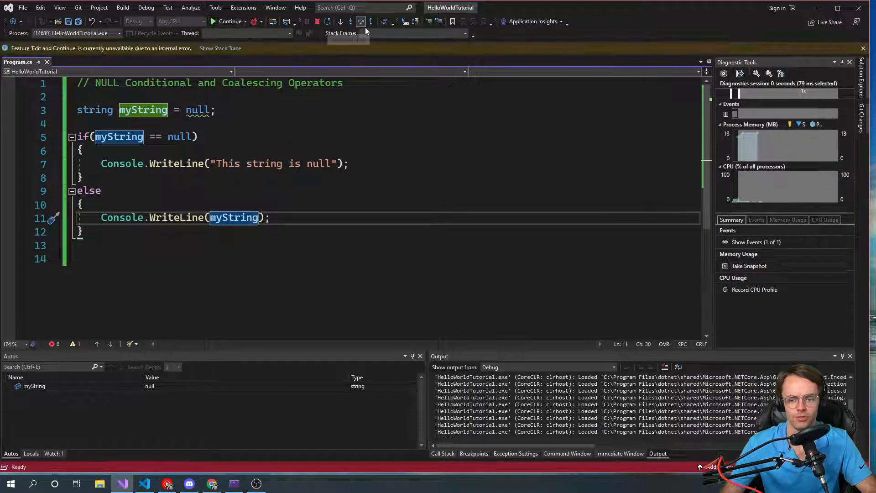
# Restart under the debugger, step to the null check, continue, then close the console window.
pyautogui.click(227, 21)
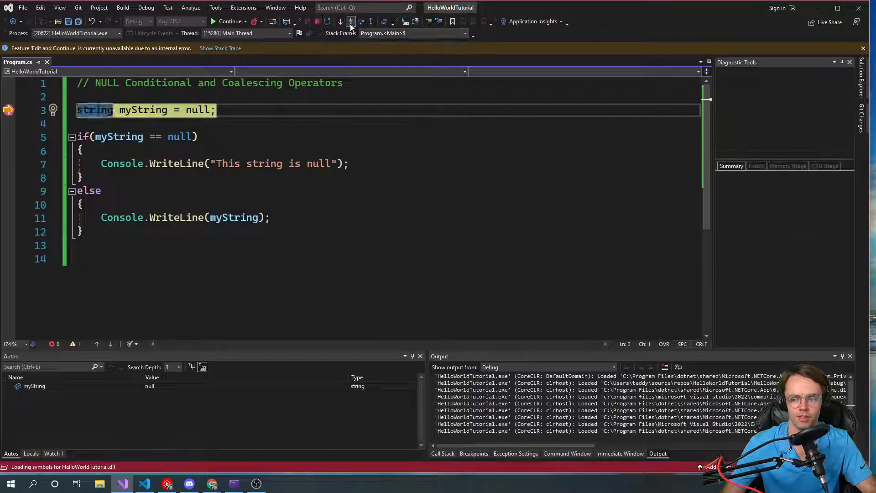
pyautogui.click(351, 22)
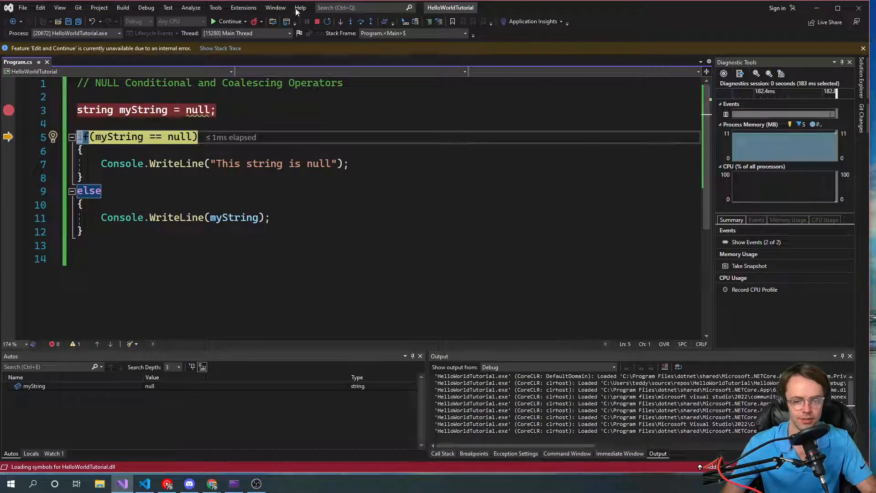
pyautogui.click(360, 21)
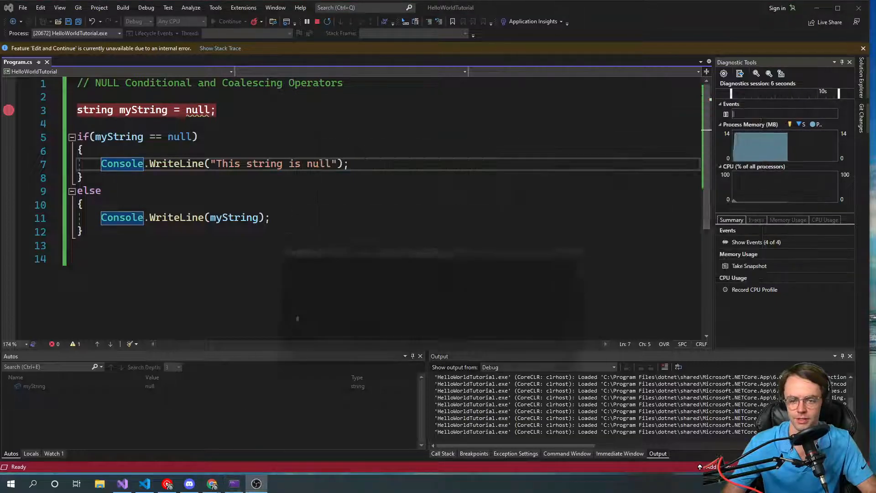
pyautogui.click(327, 22)
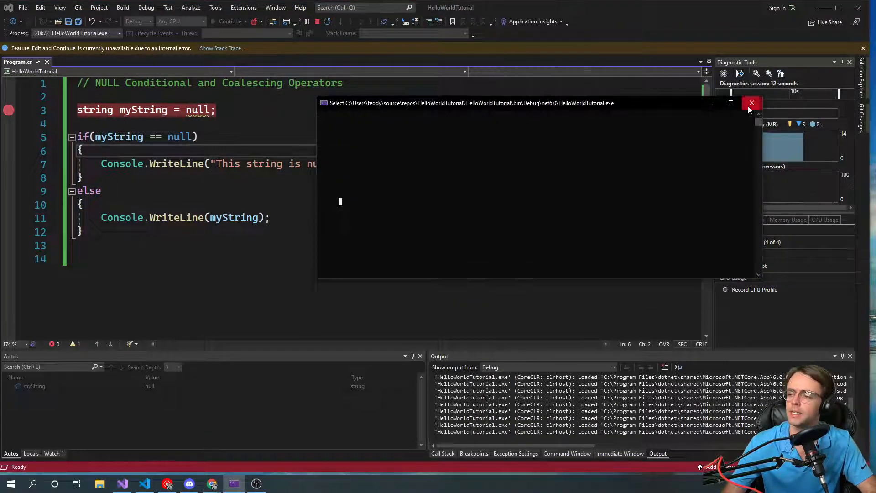
pyautogui.click(751, 103)
pyautogui.write('"')
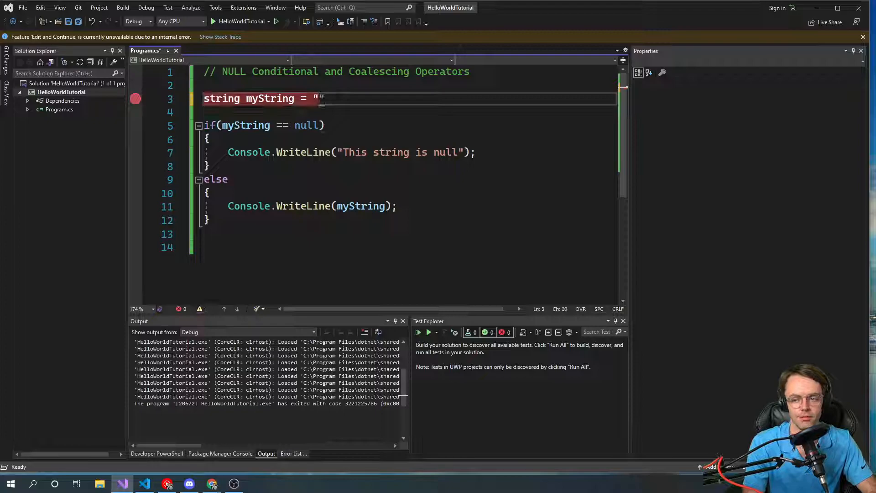
# Initialise myString to "String" instead of null and run the program.
pyautogui.write('String";')
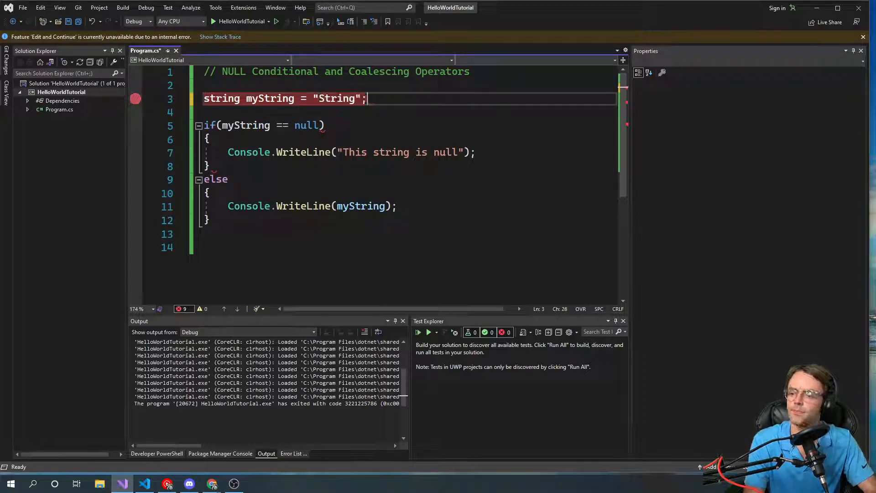
pyautogui.click(242, 7)
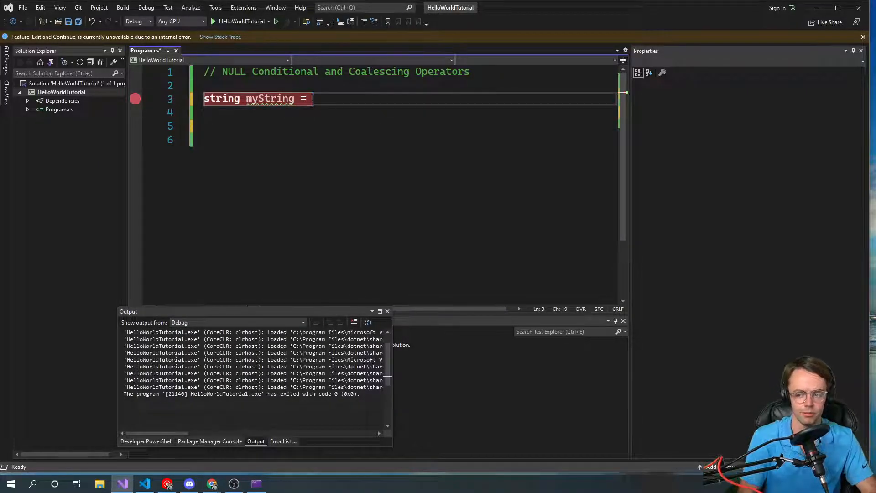
# Set myString back to null and write Console.WriteLine(myString); below it.
pyautogui.write('null')
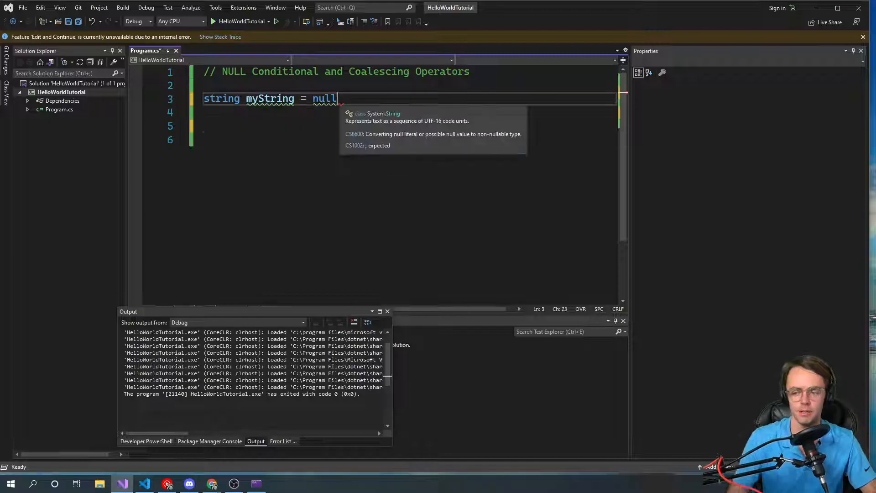
pyautogui.write(';')
pyautogui.click(409, 140)
pyautogui.write('C')
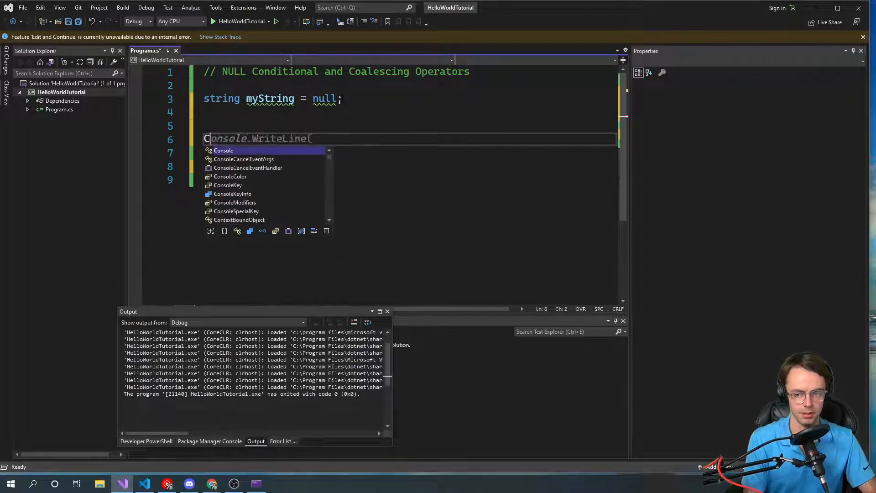
pyautogui.press('Tab')
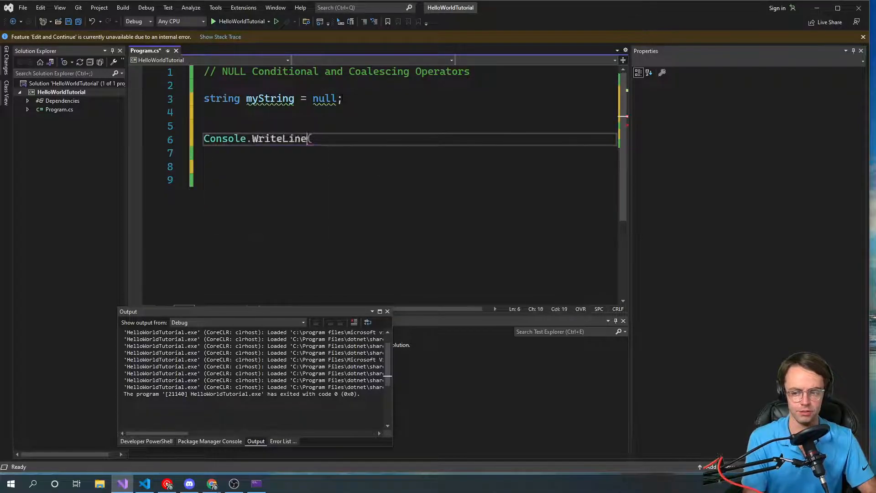
pyautogui.write('myString);')
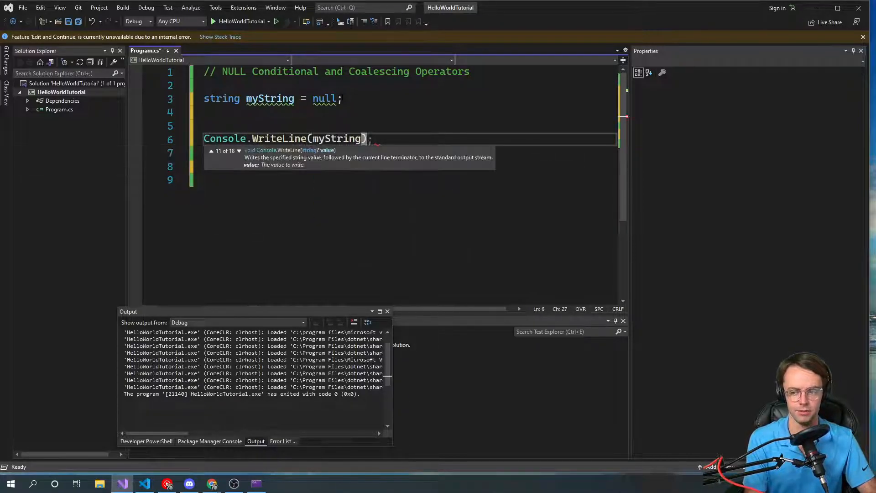
# Add the ?? null-coalescing fallback to the WriteLine, then clear the misspelled fallback string.
pyautogui.write('??')
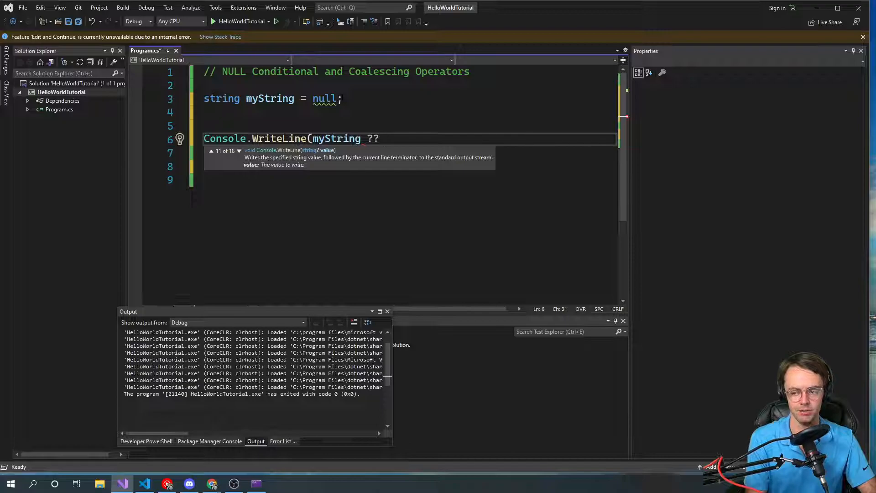
pyautogui.write('"strintg')
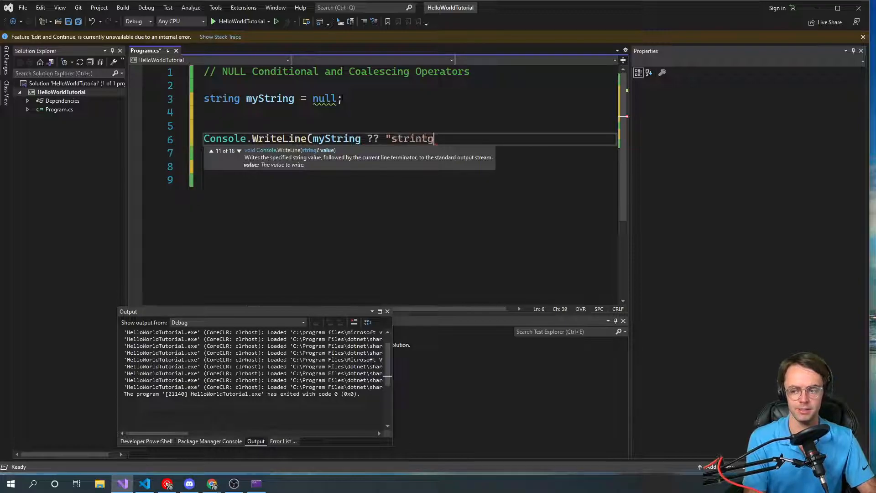
pyautogui.write('");')
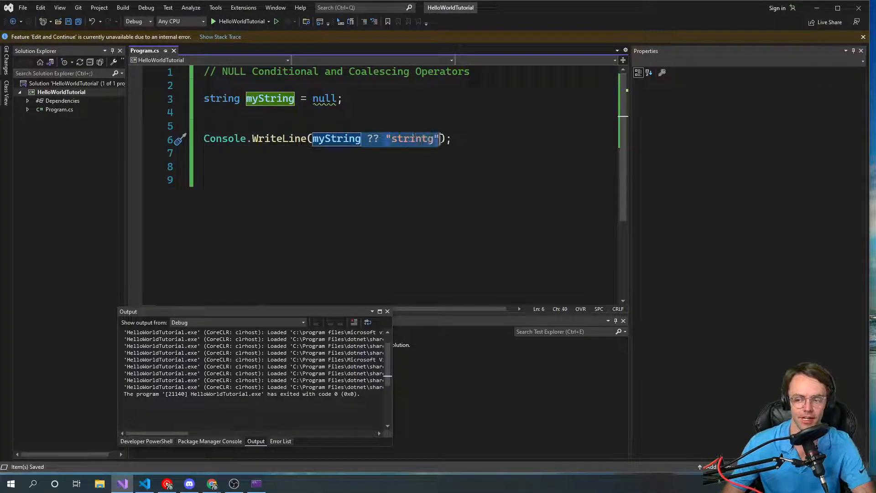
pyautogui.press('Delete')
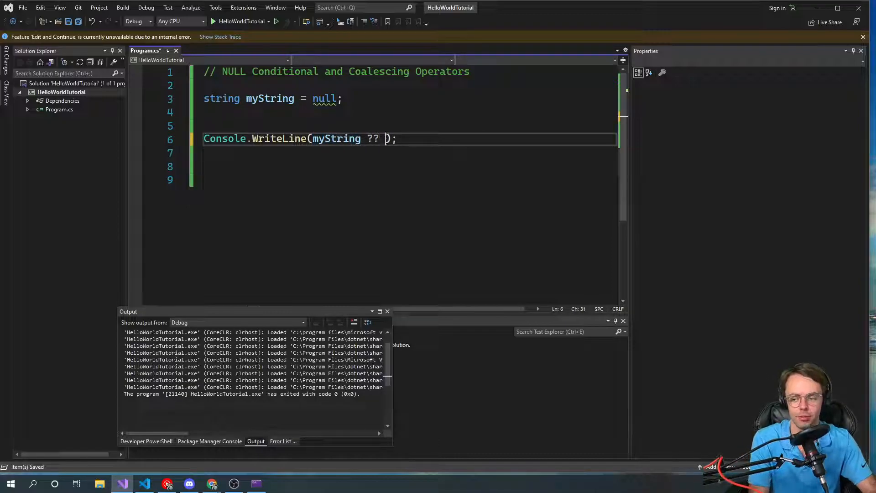
# Enter "string" as the fallback, then strip the myString example leaving only the heading comment.
pyautogui.write('"string"')
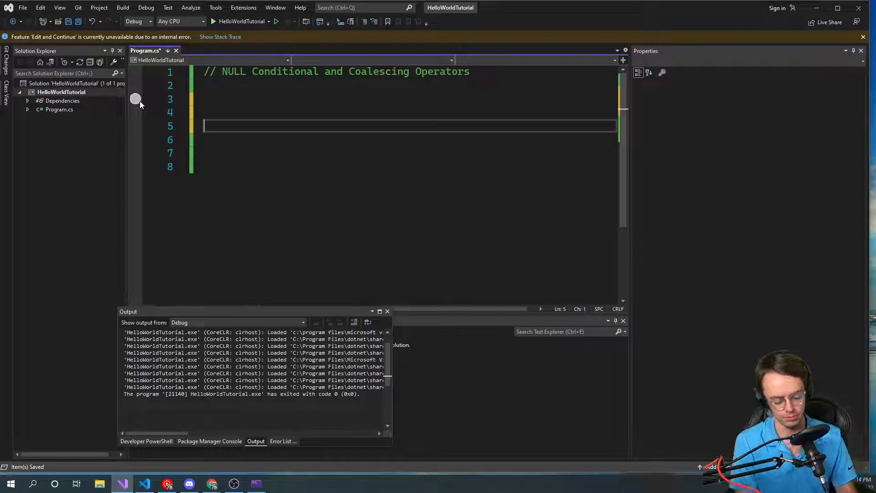
# Write 'void Print(int num) { Console.WriteLine(num); }', correcting typos along the way.
pyautogui.write('void')
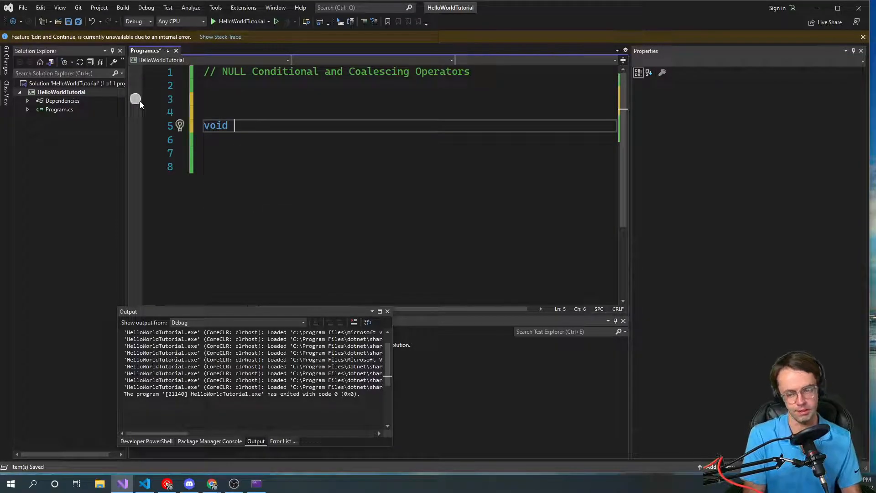
pyautogui.write('Pring(')
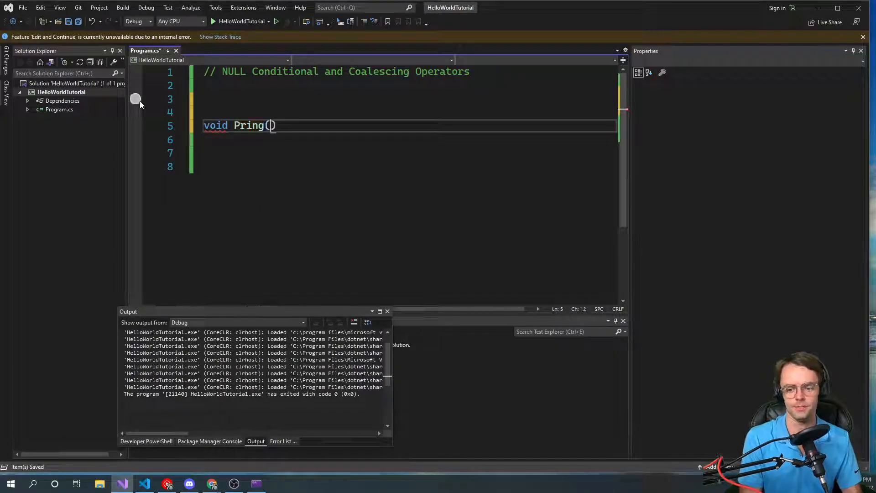
pyautogui.write('int 2')
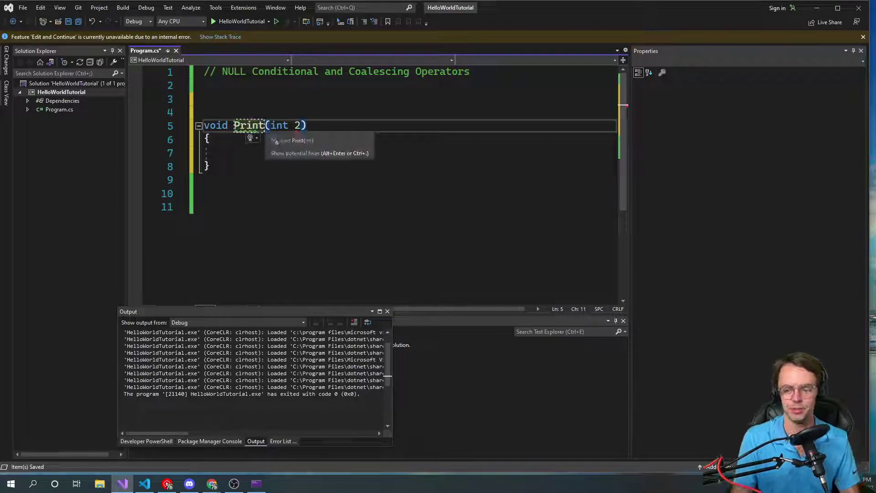
pyautogui.write('Cosnol')
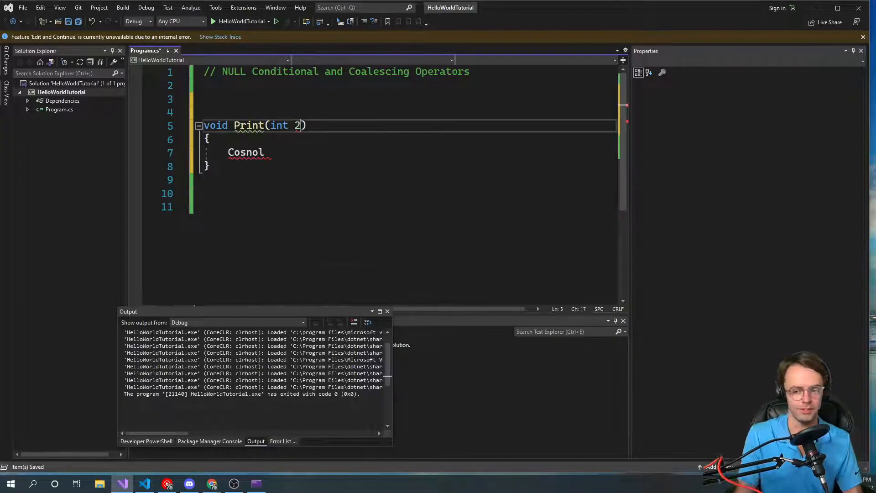
pyautogui.write('um')
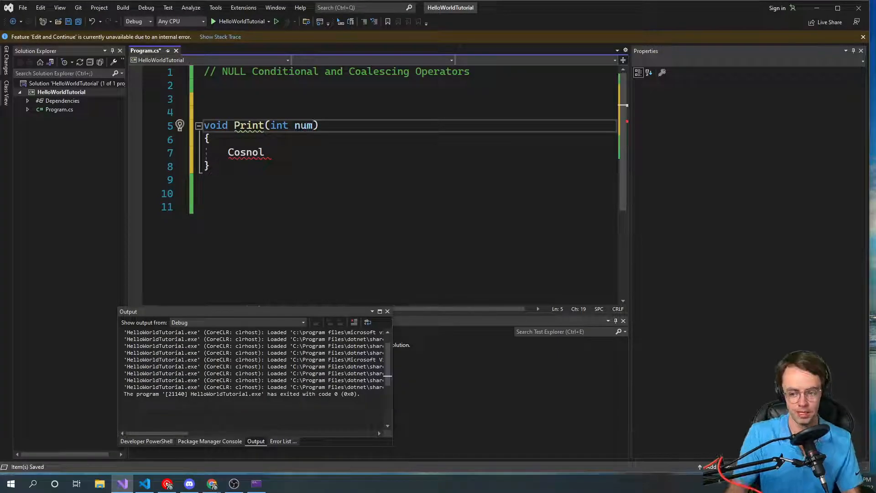
pyautogui.write('.Wrr')
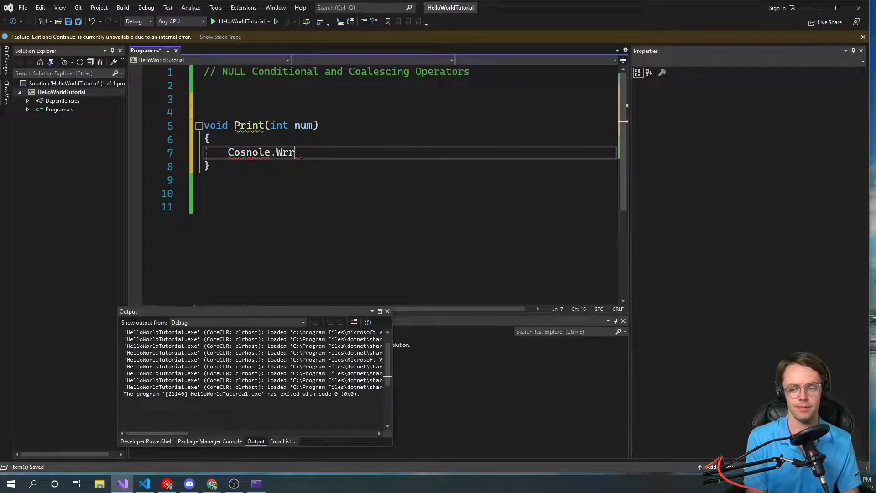
pyautogui.write('itel')
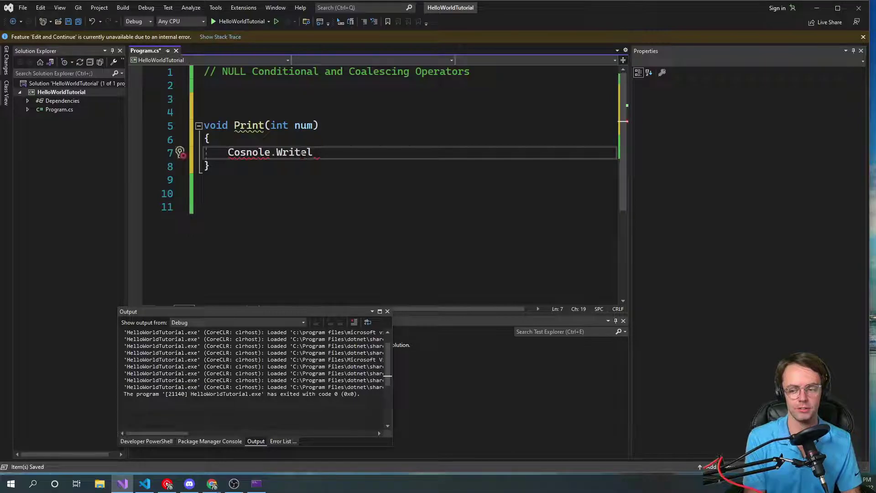
pyautogui.press('Backspace')
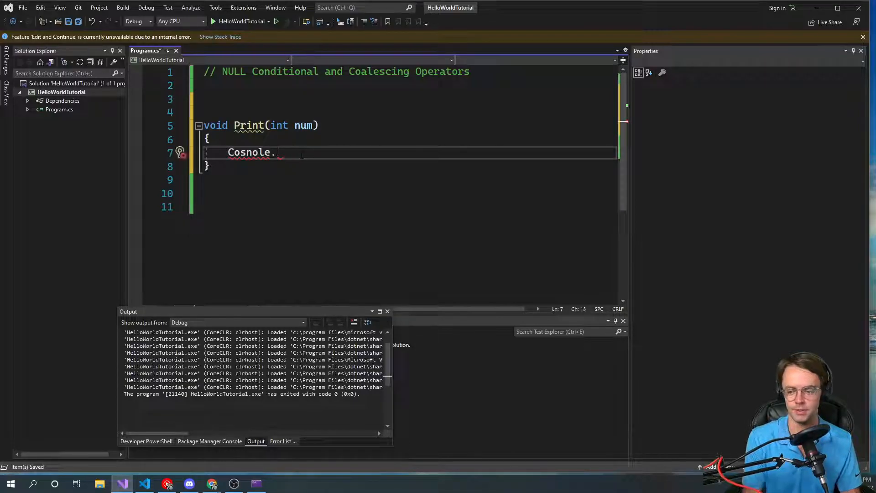
pyautogui.press('Backspace')
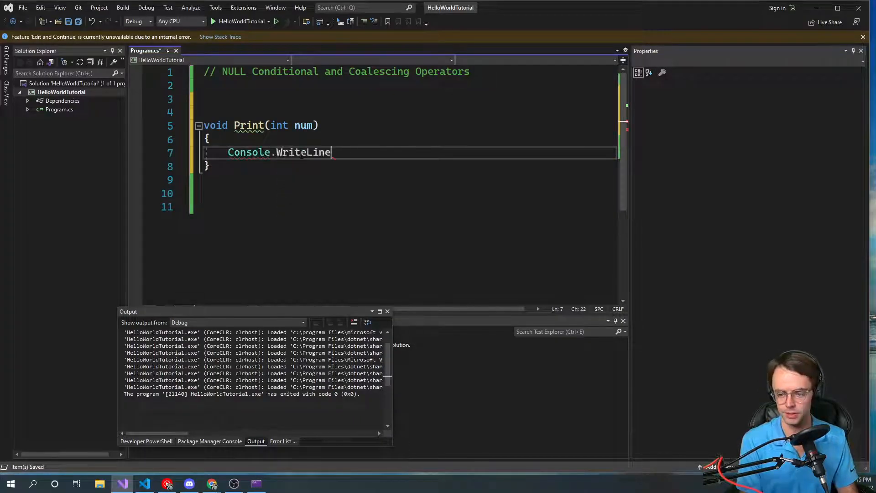
pyautogui.write('(num);')
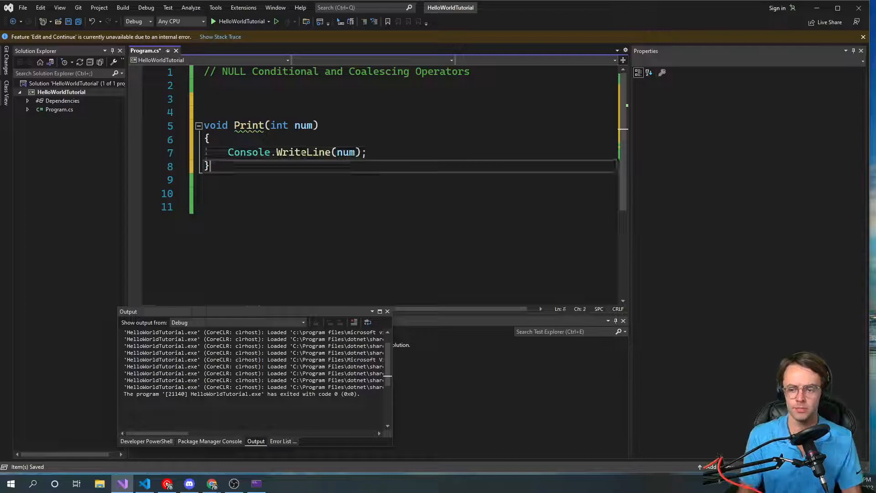
# Call Print(2); below the method, then change its argument to null.
pyautogui.write('public void Print(string str)')
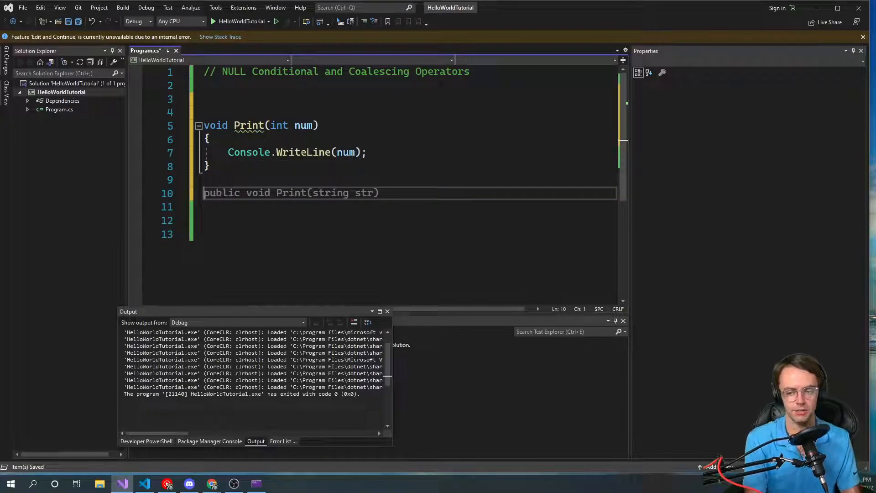
pyautogui.write('Print')
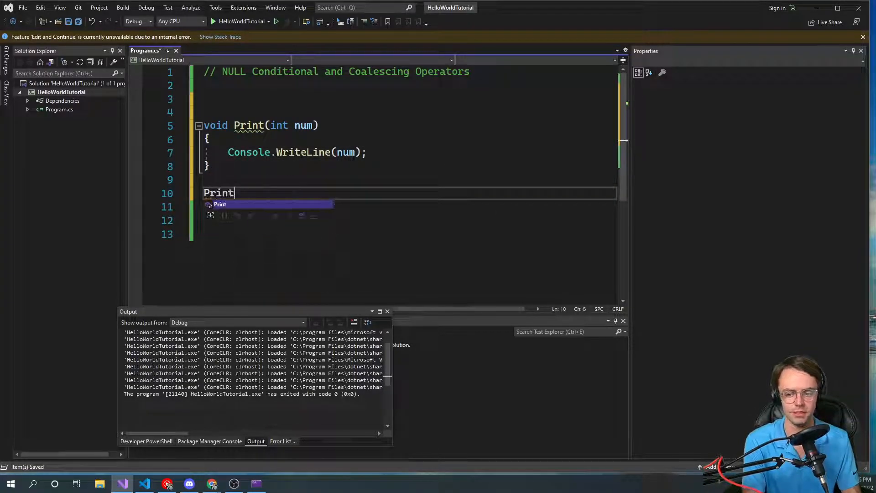
pyautogui.write('(2)')
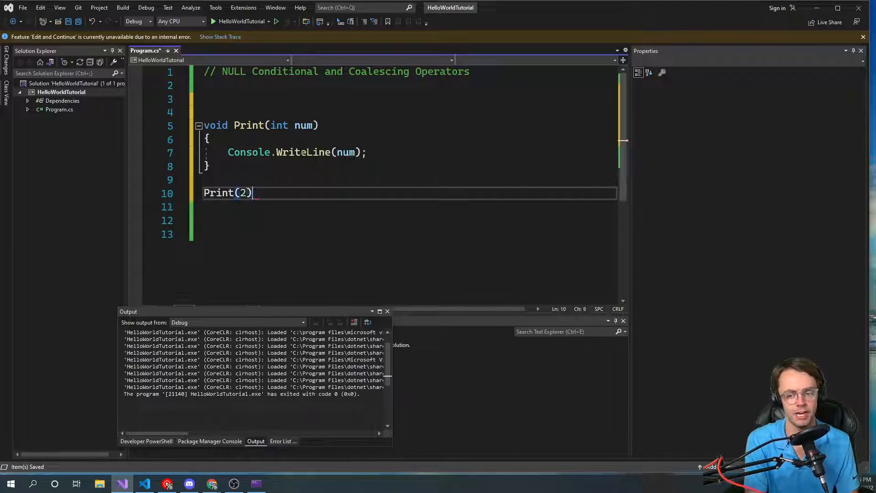
pyautogui.write(';')
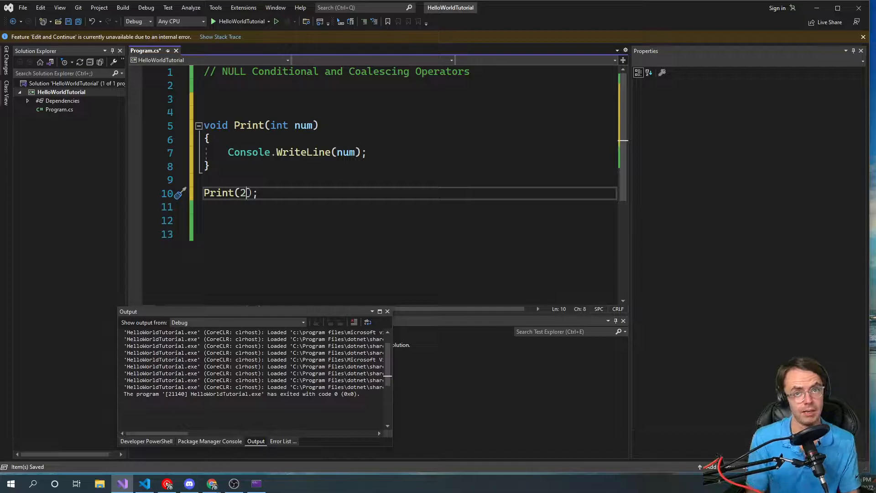
pyautogui.write('nykk')
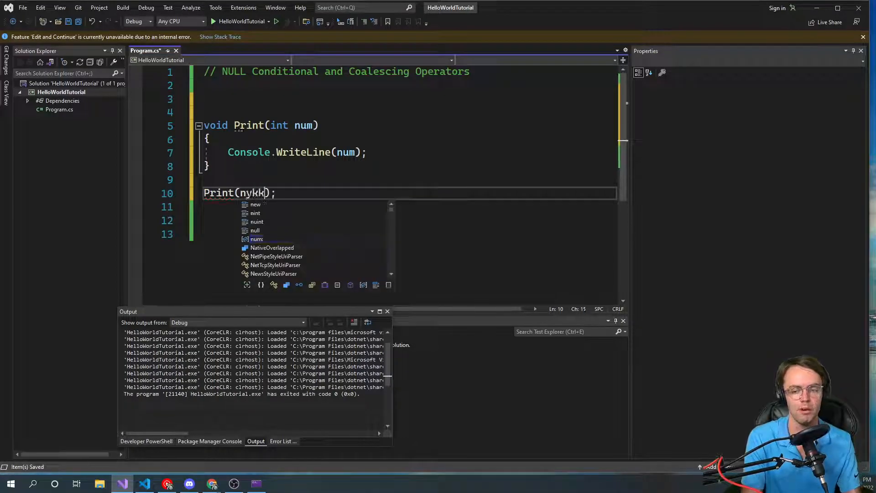
pyautogui.write('null')
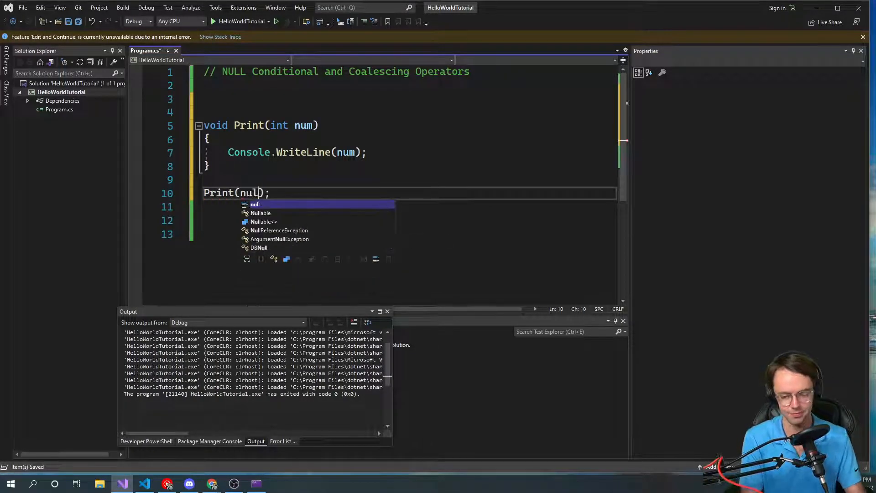